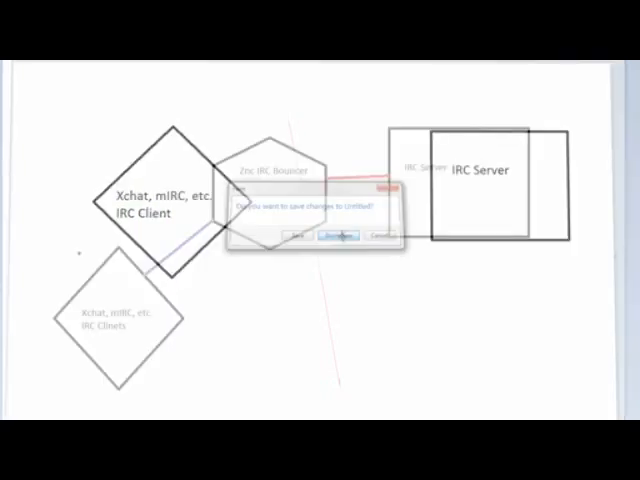
Step: Discard the old Paint drawing without saving to start the IRC diagram fresh
left_click(336, 236)
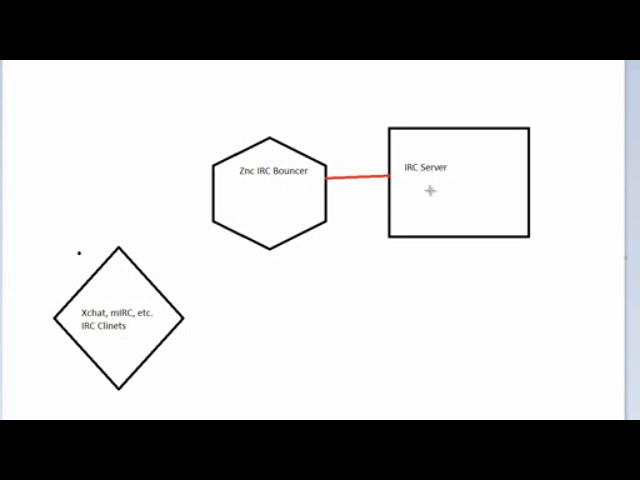
mouse_move(162, 144)
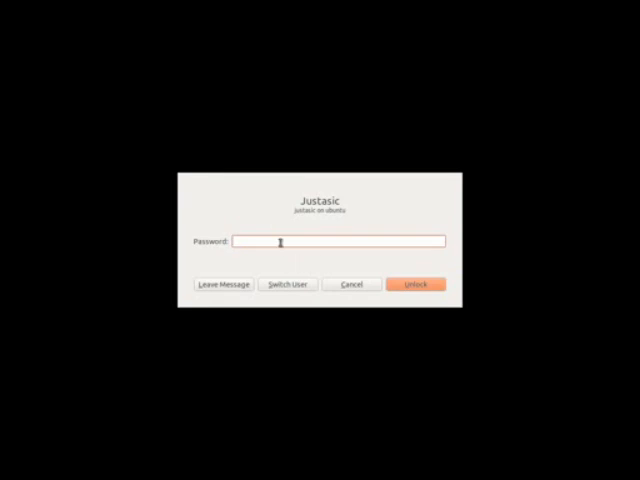
Step: Enter the account password and unlock the Ubuntu session
type("*")
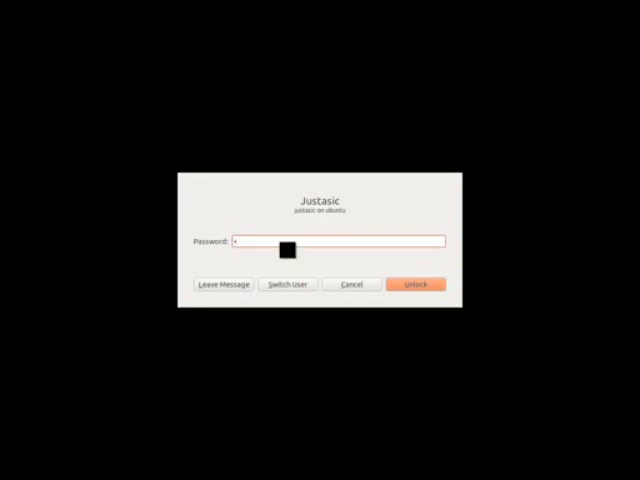
left_click(416, 284)
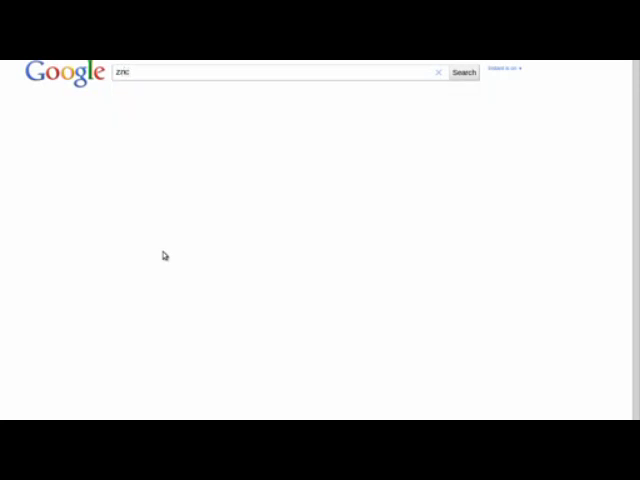
Step: Search Google for znc and read through the ZNC wiki toward the SourceForge download
left_click(464, 72)
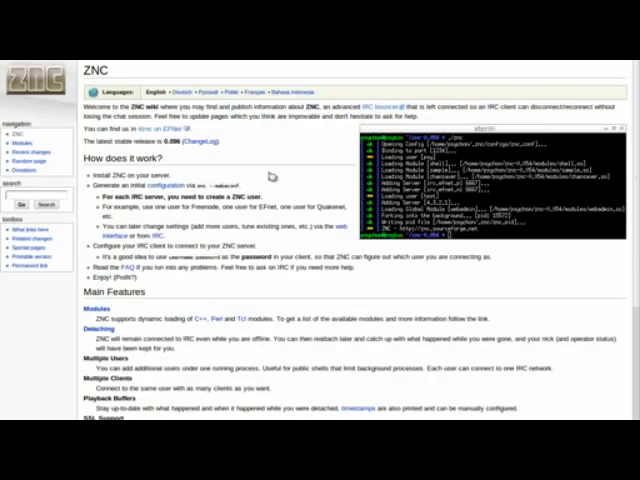
scroll("down", 3)
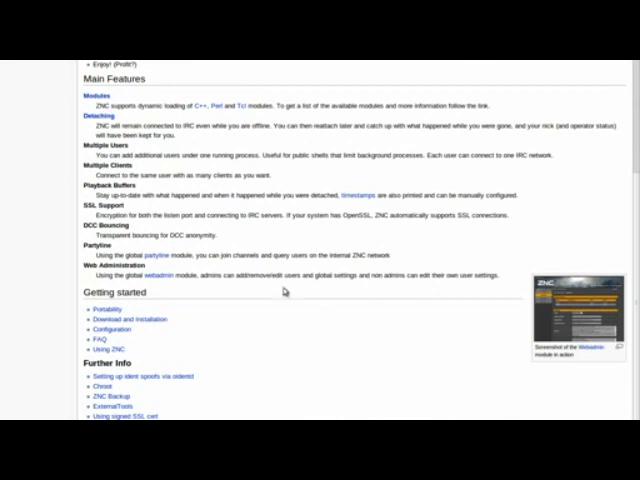
mouse_move(368, 320)
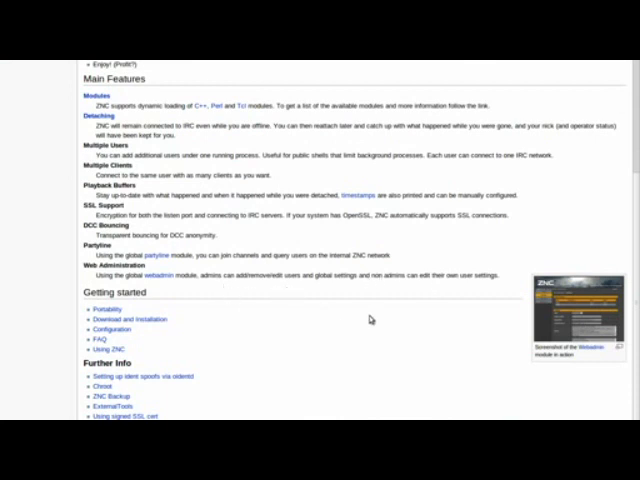
scroll("up", 3)
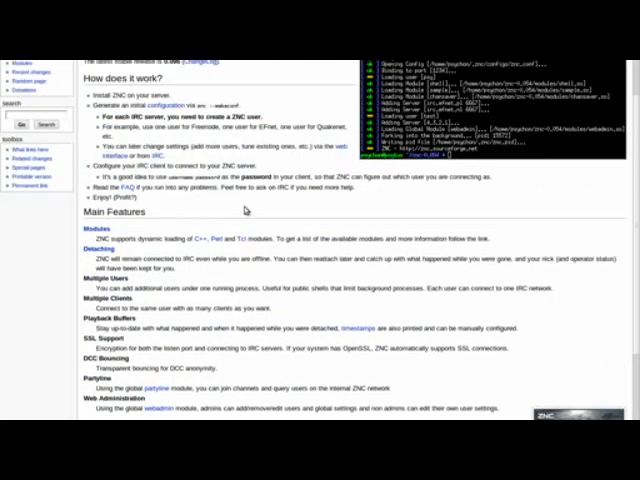
scroll("up", 3)
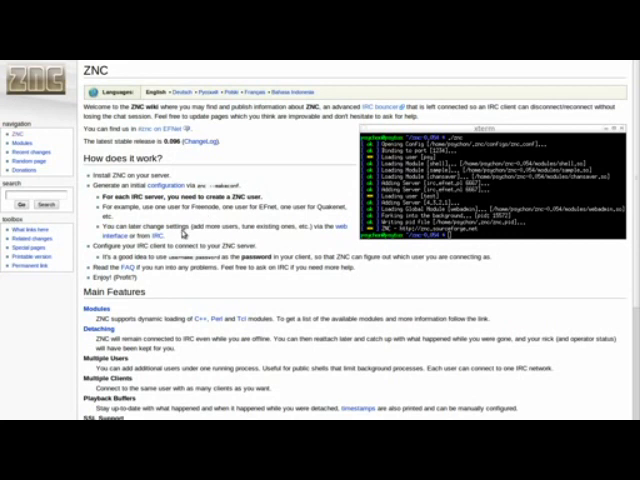
mouse_move(184, 232)
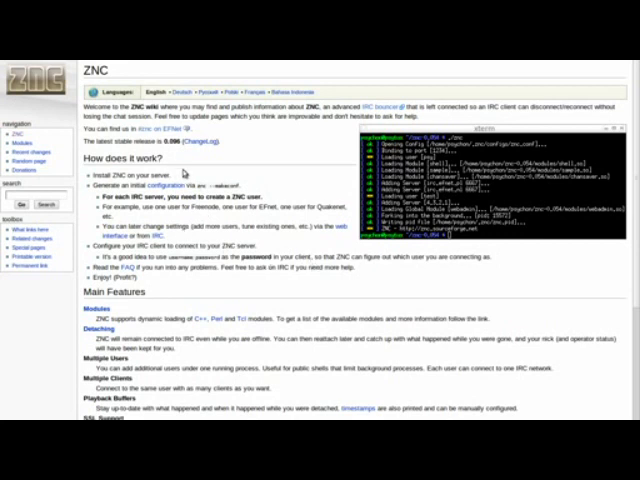
scroll("down", 3)
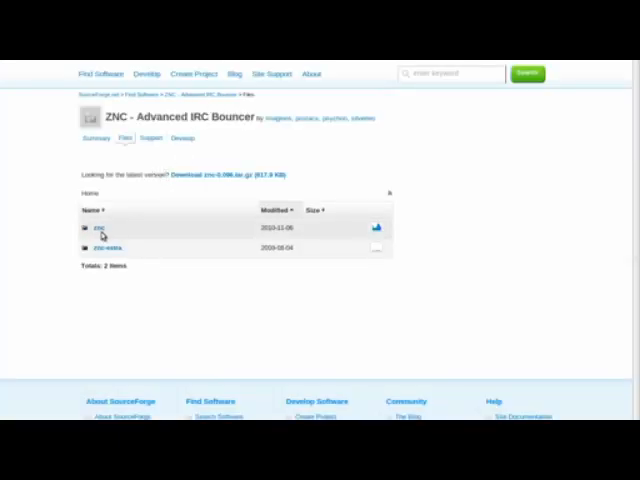
mouse_move(200, 174)
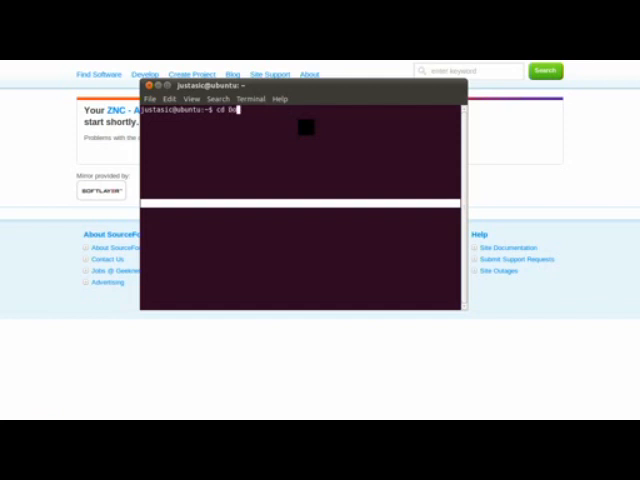
Step: In Downloads, extract znc-0.098.tar.gz with tar -zxvf and enter the znc-0.098 folder
key("Return")
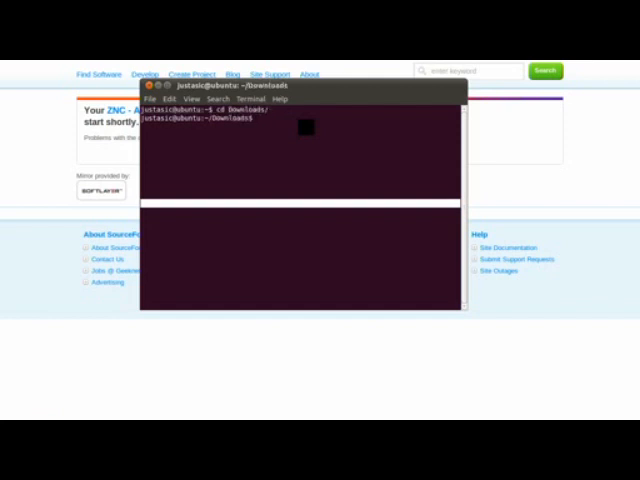
type("ls")
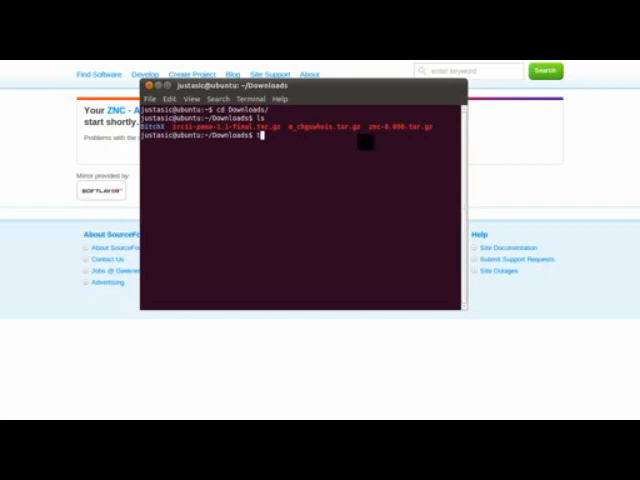
type("tar -zxvf")
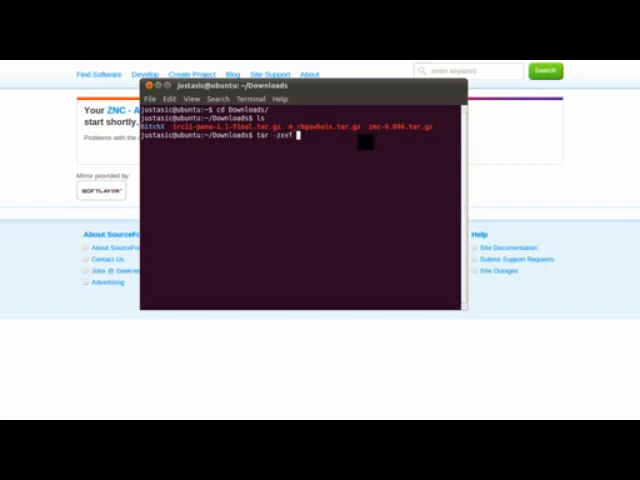
type("znc-0.098.tar.gz")
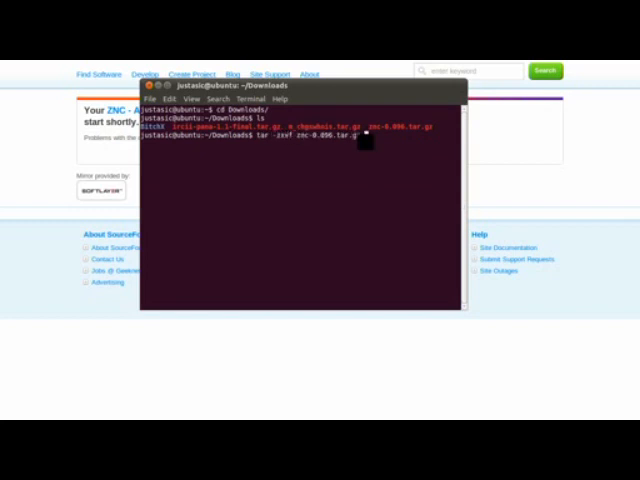
key("Return")
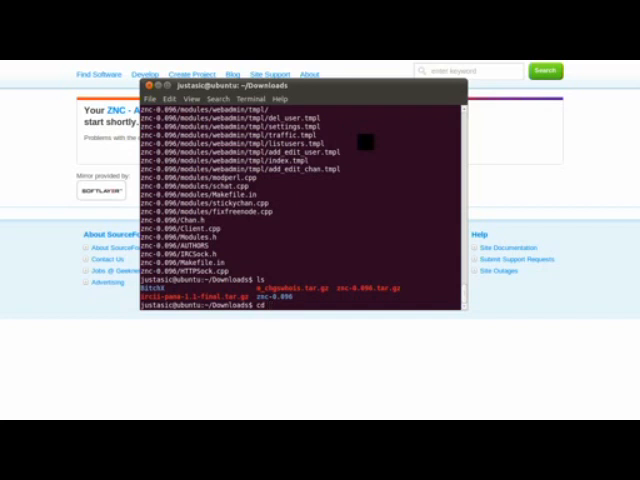
key("Return")
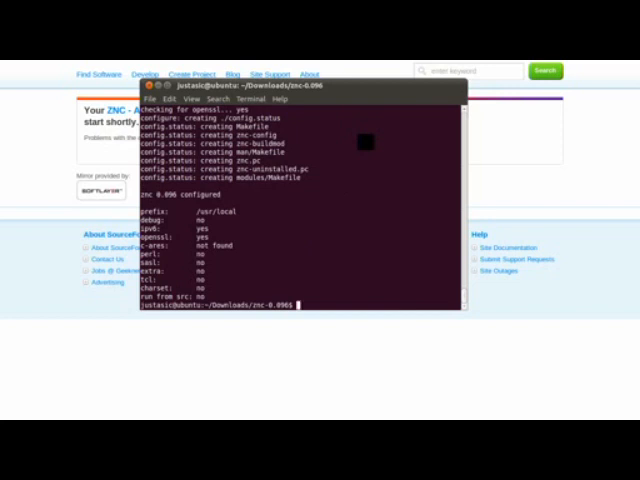
Step: Compile ZNC with make, then prepare sudo make install after the permission-denied attempt
type("make")
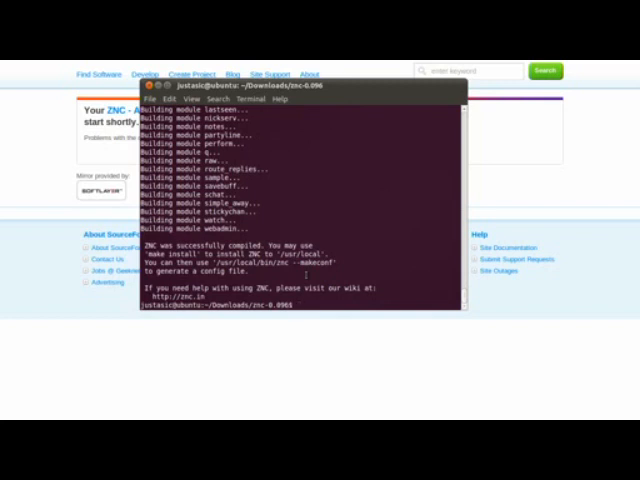
type("make install")
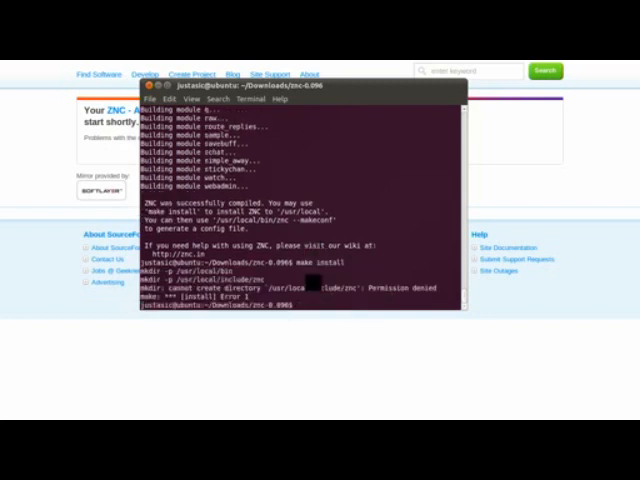
type("sudo")
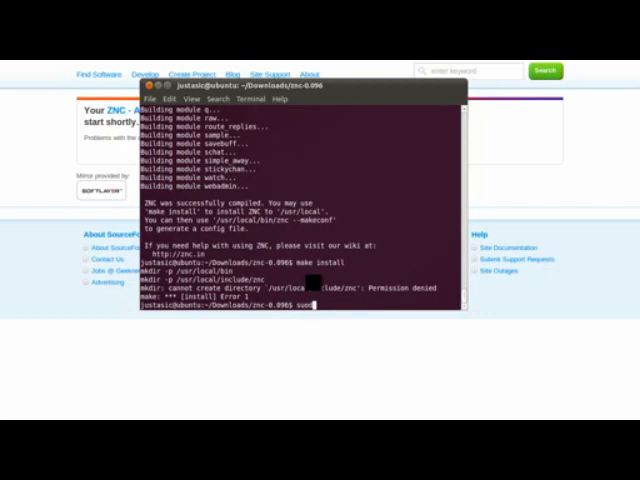
type("make")
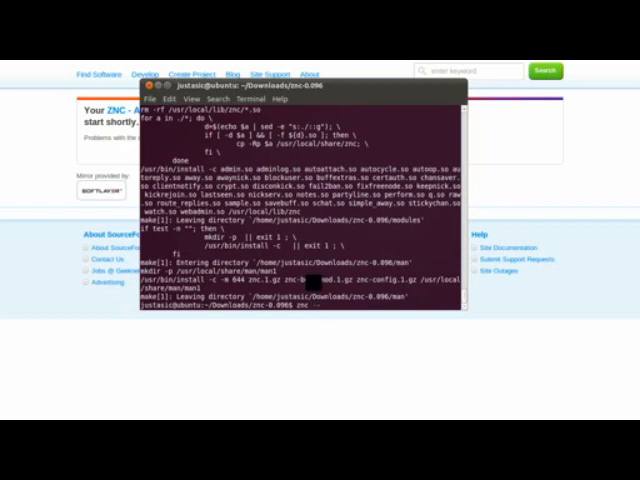
Step: Install ZNC with sudo and set the wizard's listening port to 5555
key("Return")
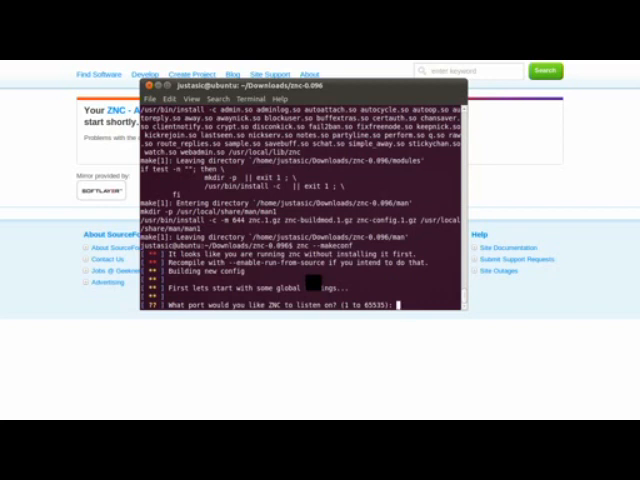
type("5555")
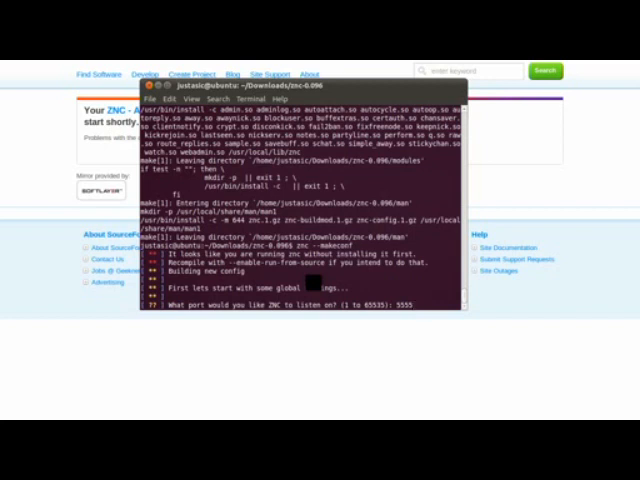
type("5555")
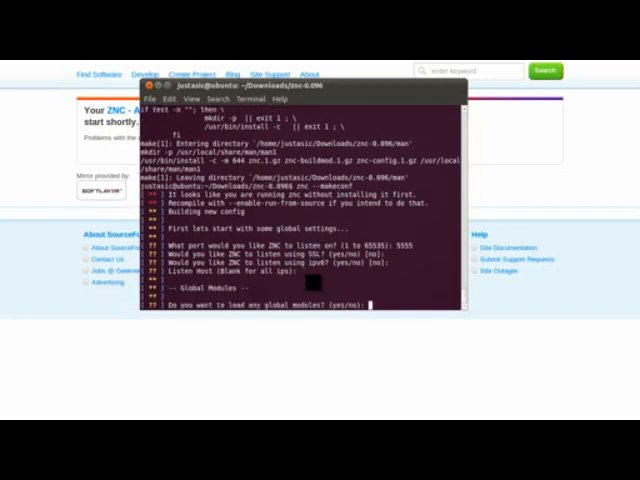
Step: Enable global modules, decline partyline and load the webadmin module
type("yes")
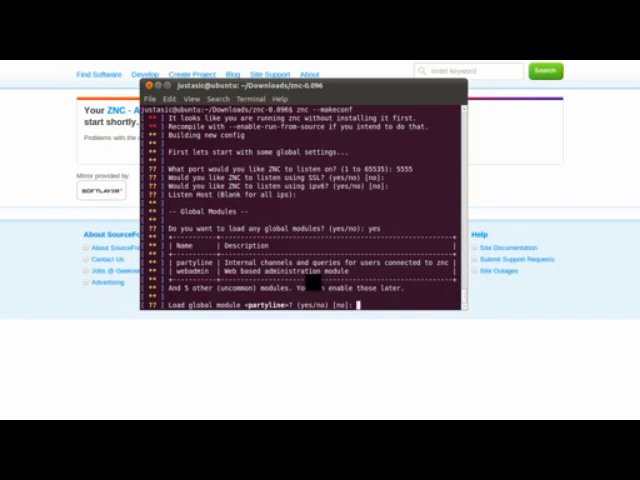
type("no")
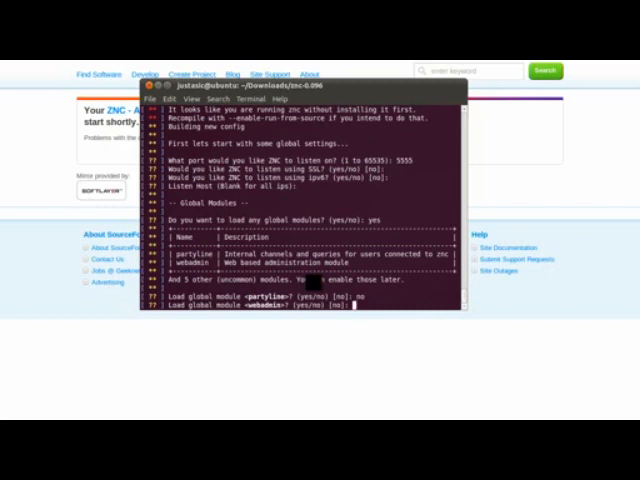
type("yes")
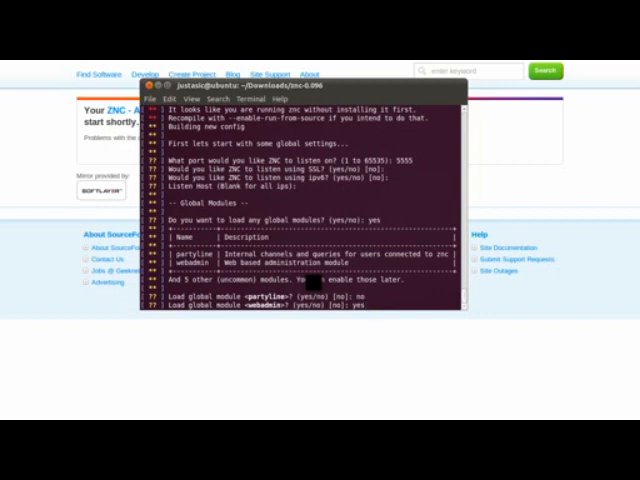
type("yes")
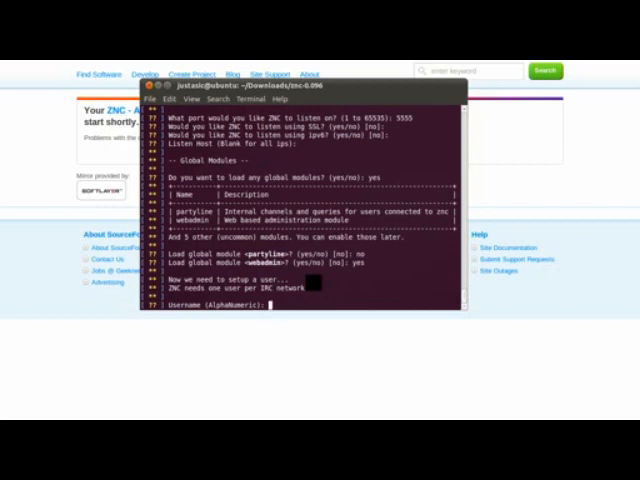
Step: Create the ZNC user and accept the default buffer line count and keep-buffer settings
type("Jut")
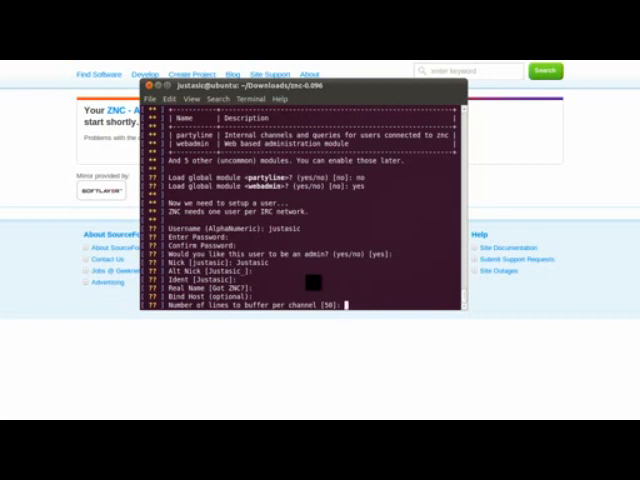
key("Return")
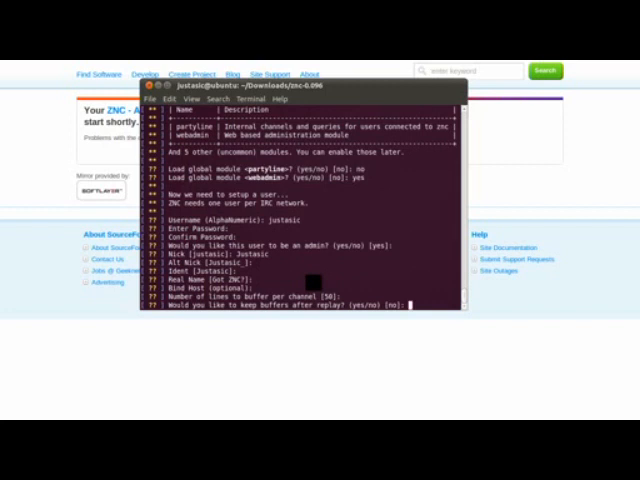
key("Return")
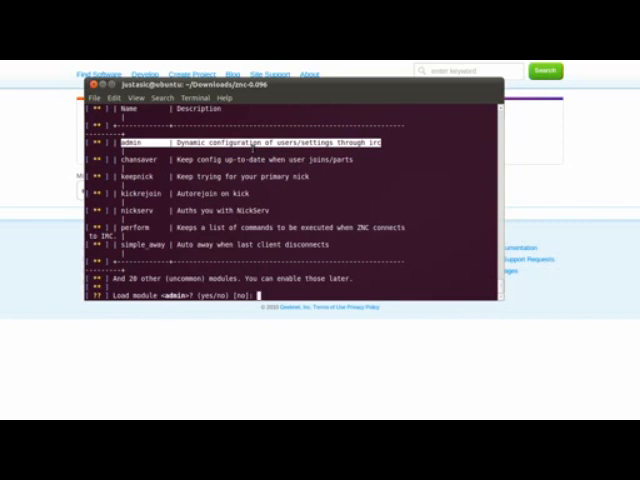
Step: Load the admin, chansaver, keepnick, kickrejoin, nickserv, perform and simple_away user modules, declining the last
type("yes")
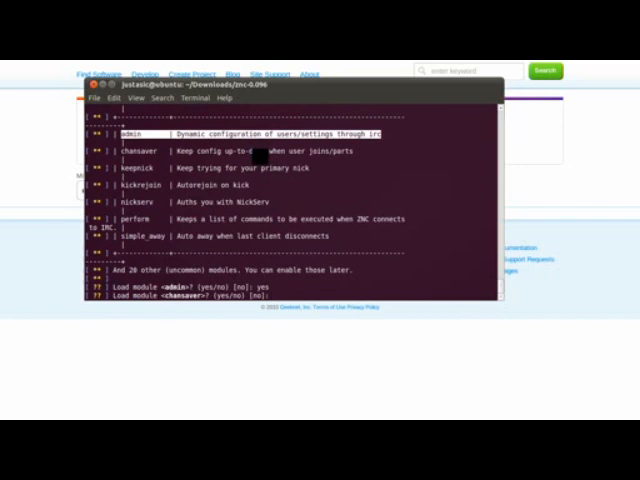
type("yes")
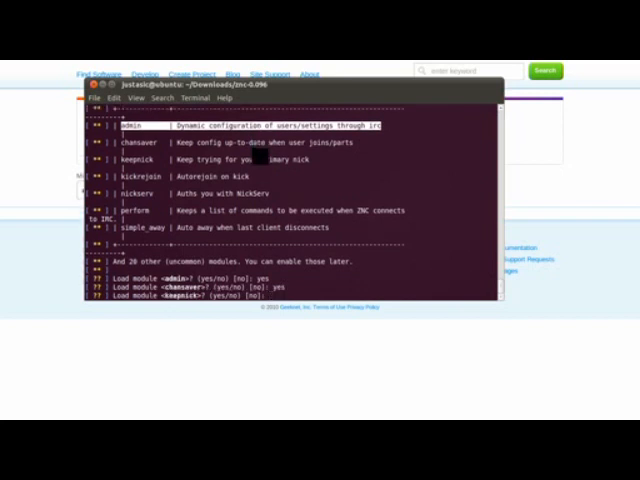
type("yes")
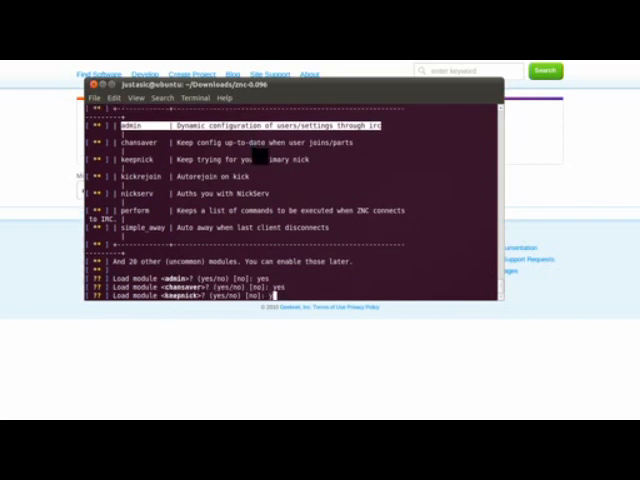
type("yes")
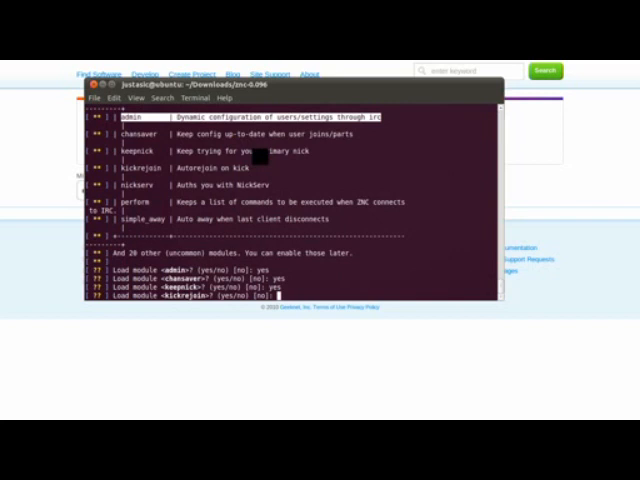
type("yes")
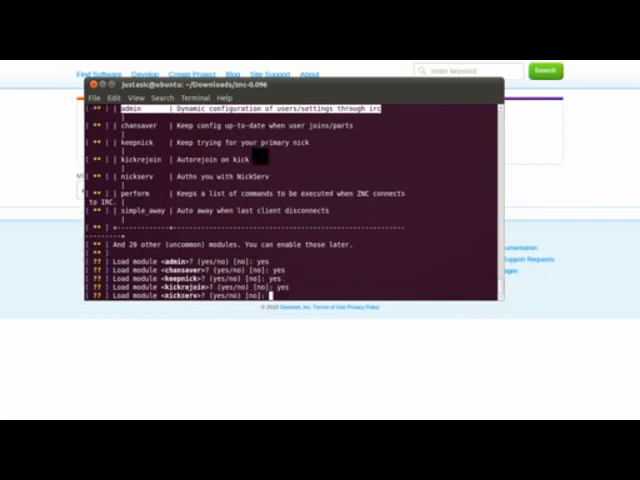
type("yes")
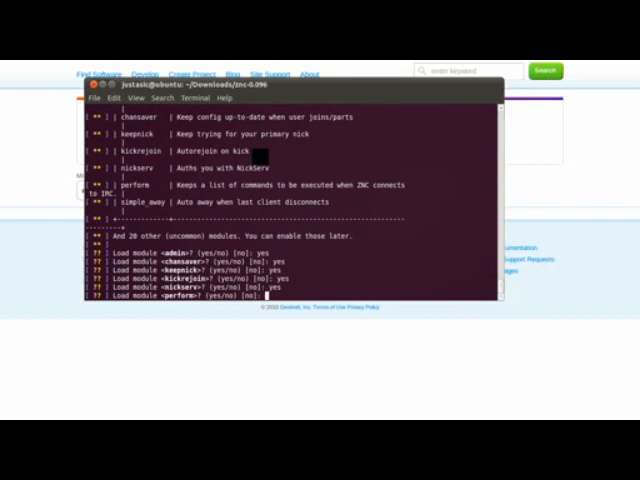
type("no")
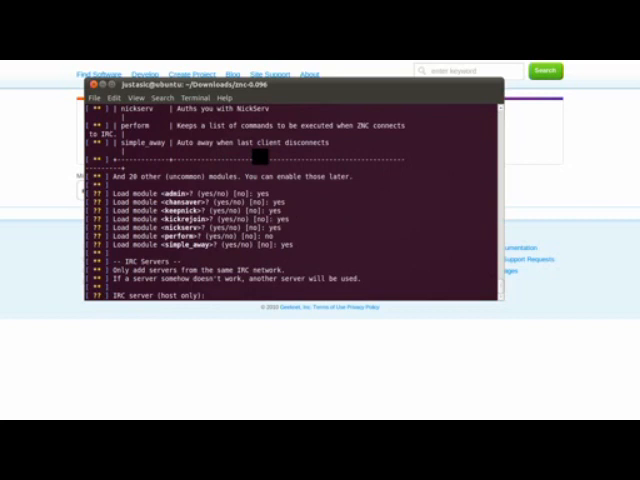
Step: Begin entering the Flux-Net IRC server name
type("flus")
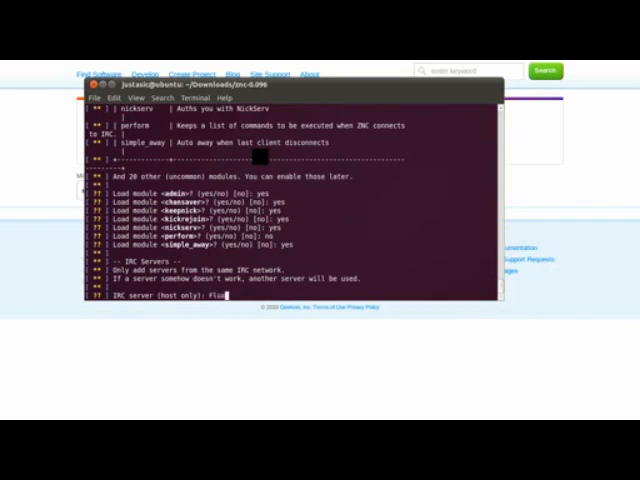
type("-Nt")
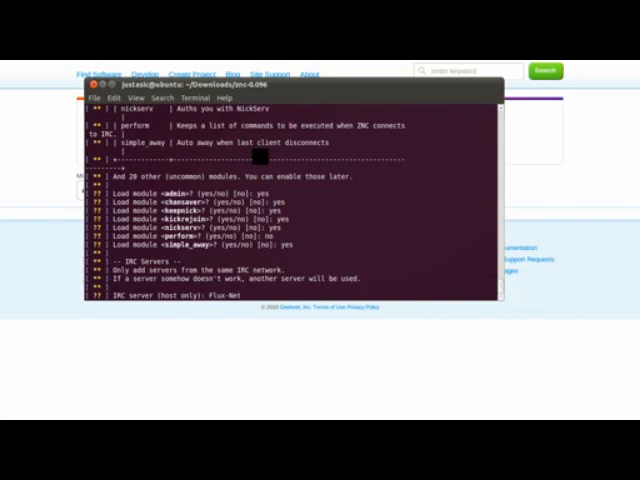
Step: Set Flux-Net.dyndns.org on 6667 with no password and add the #Freechat auto-join channel
type(".dyndns.org")
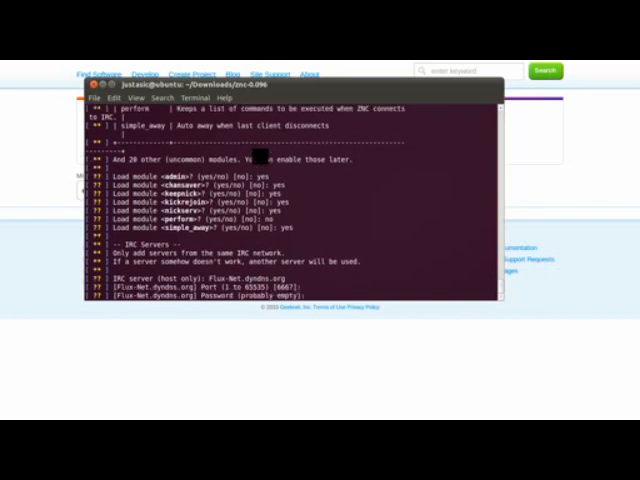
key("Return")
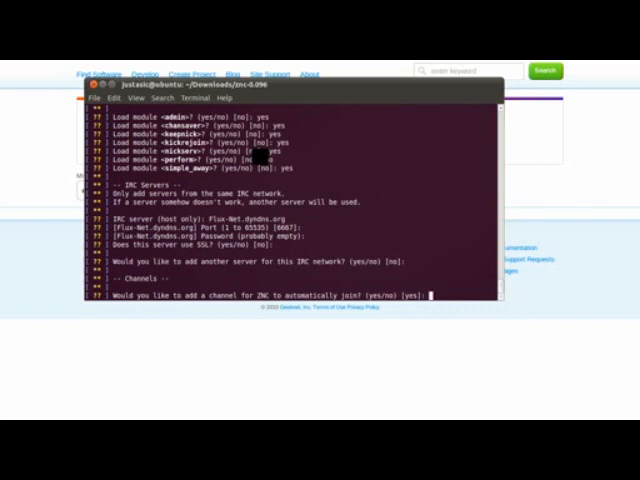
type("yes")
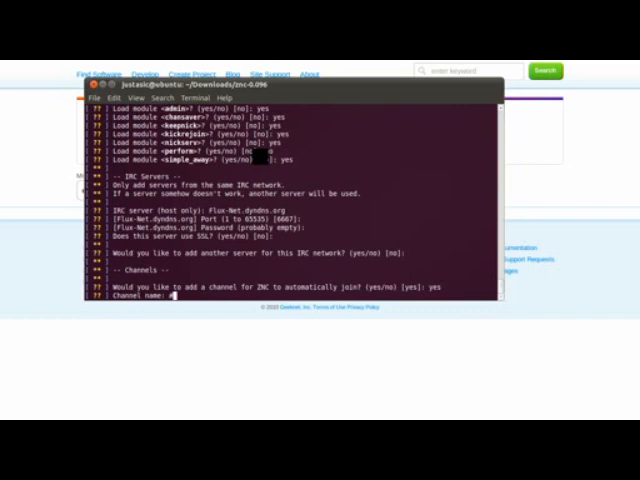
type("#f")
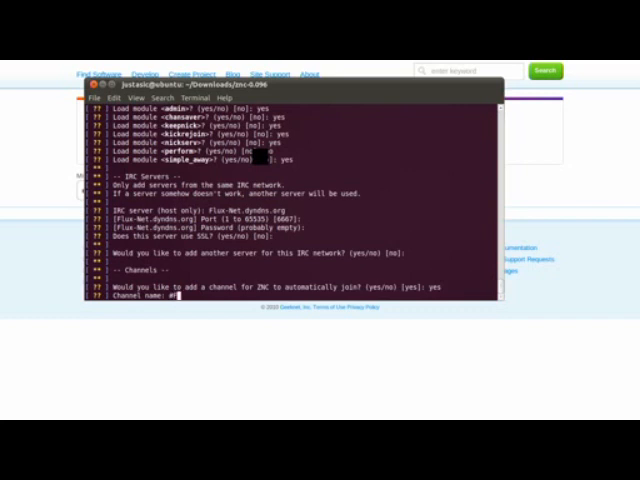
type("Fr")
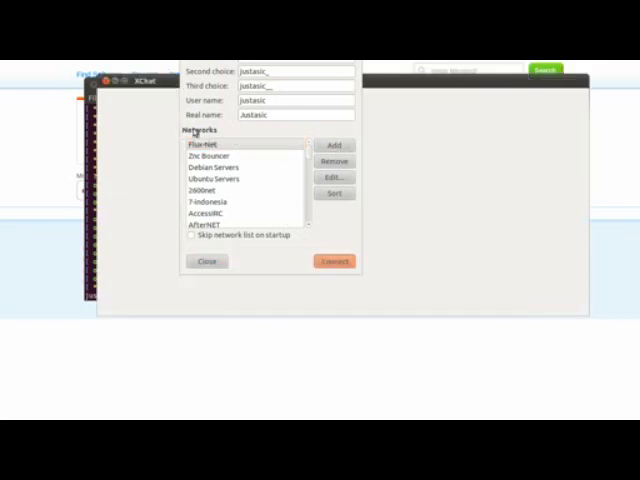
Step: Close the Network List dialog and bring up the XChat menu for a new tab
left_click(334, 260)
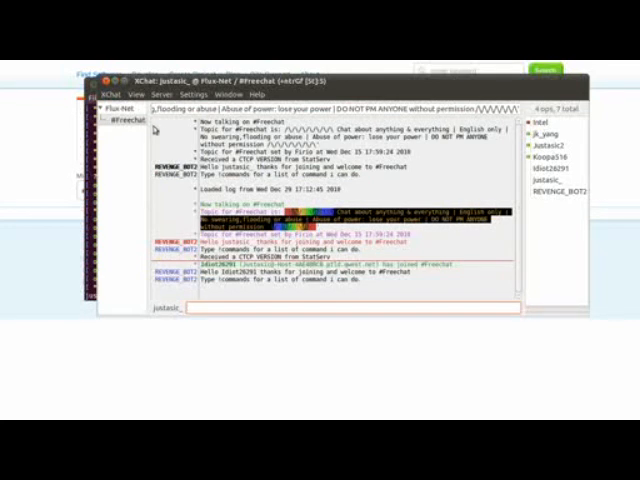
left_click(104, 94)
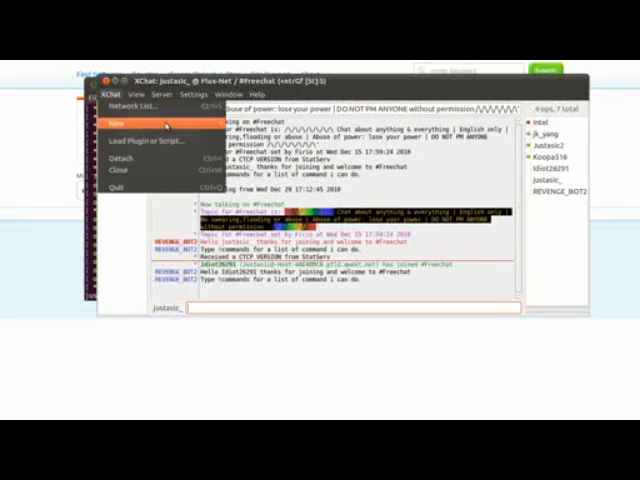
left_click(128, 122)
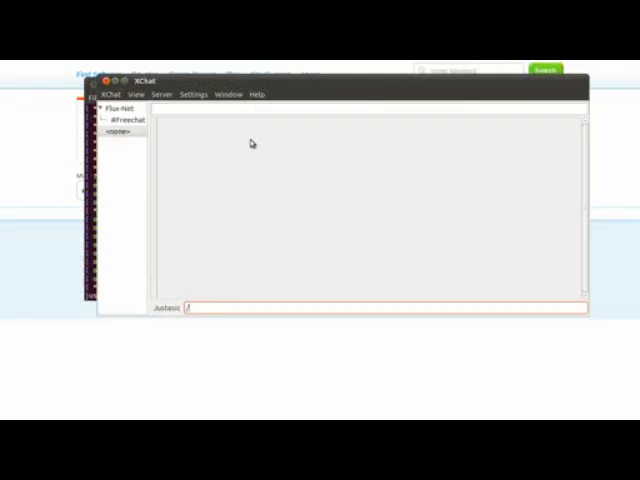
type("server localhost 5555")
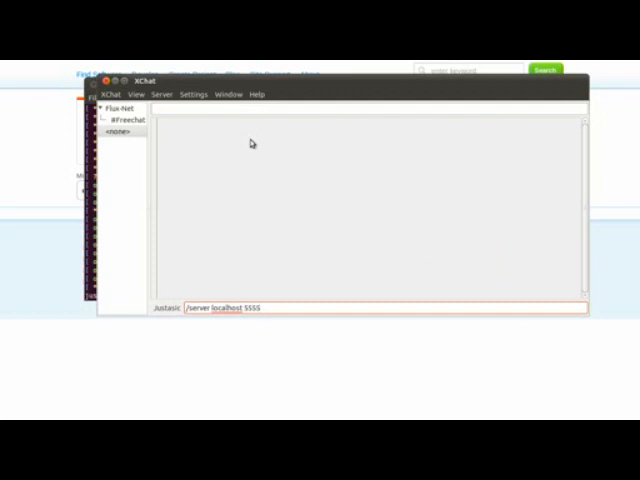
key("Return")
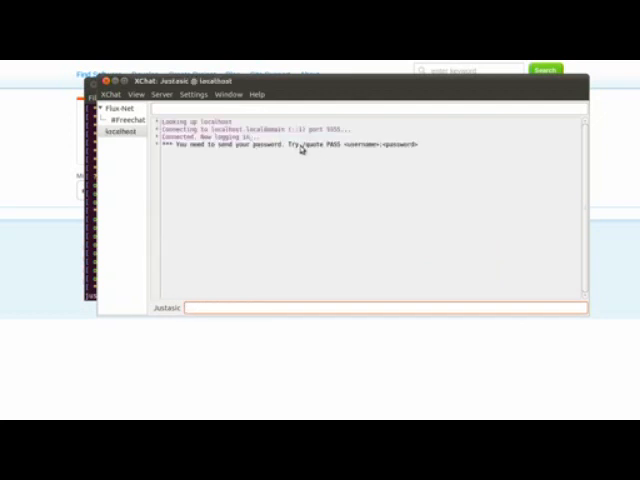
mouse_move(308, 228)
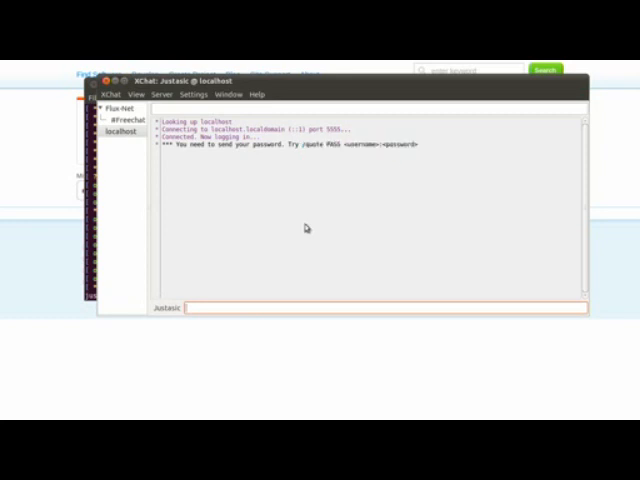
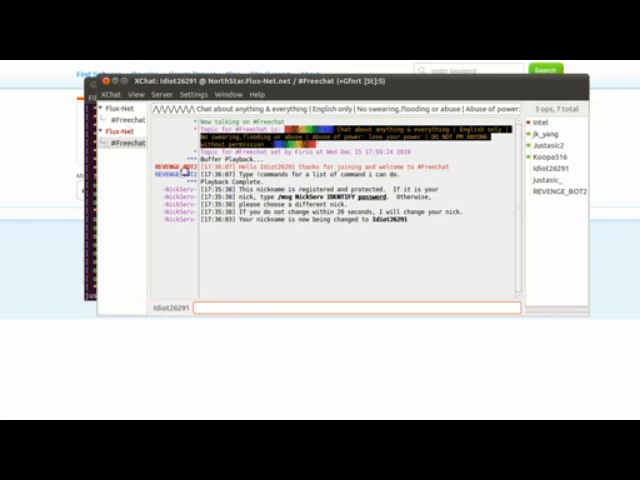
mouse_move(240, 278)
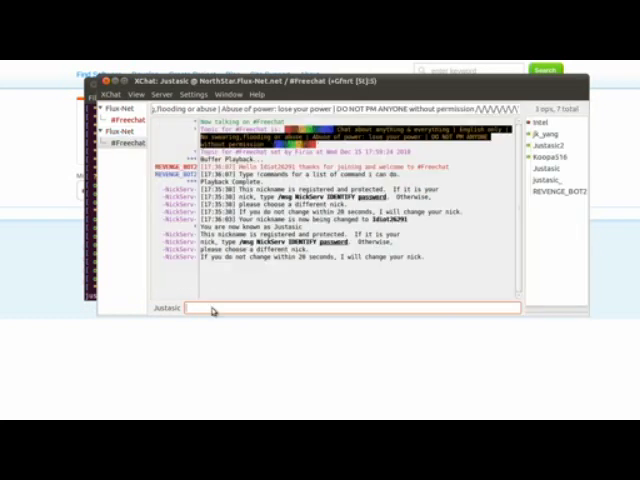
Step: Bring up the bouncer server tab's actions to close it
right_click(122, 128)
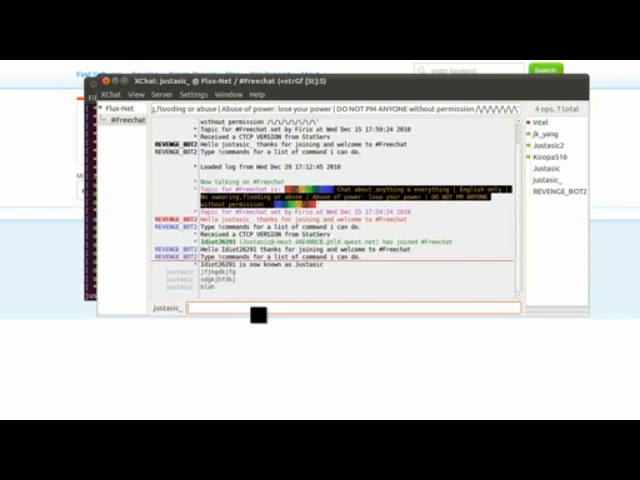
Step: In a new server tab, connect to localhost 5555 and begin the /quote PASS username:password command
left_click(92, 92)
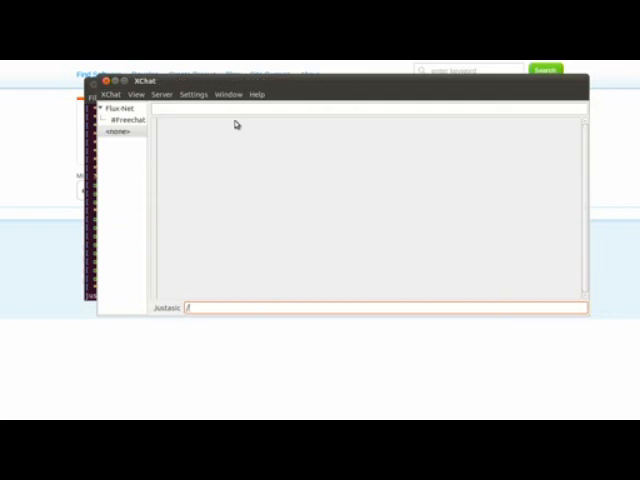
type("server")
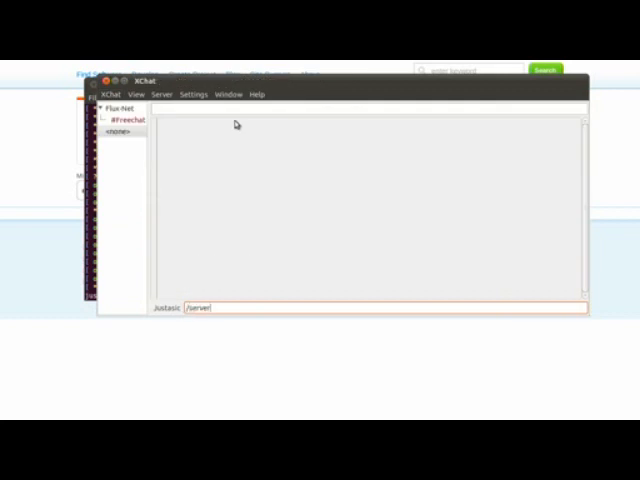
type("localhost")
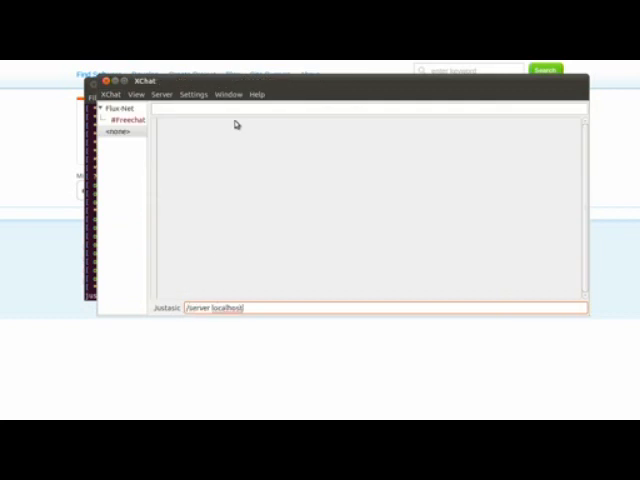
type("5555")
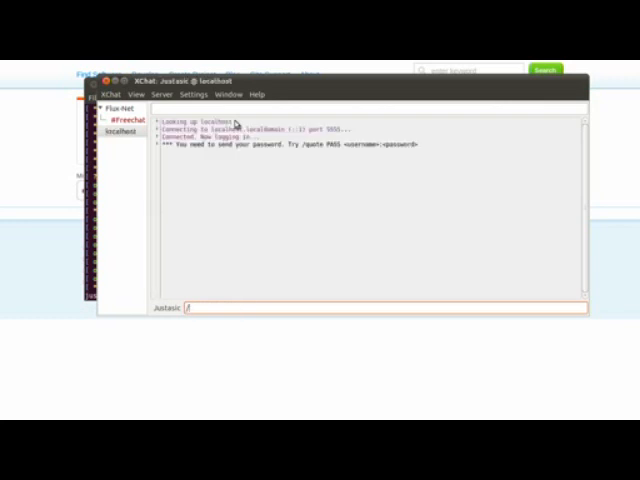
type("/quote pa")
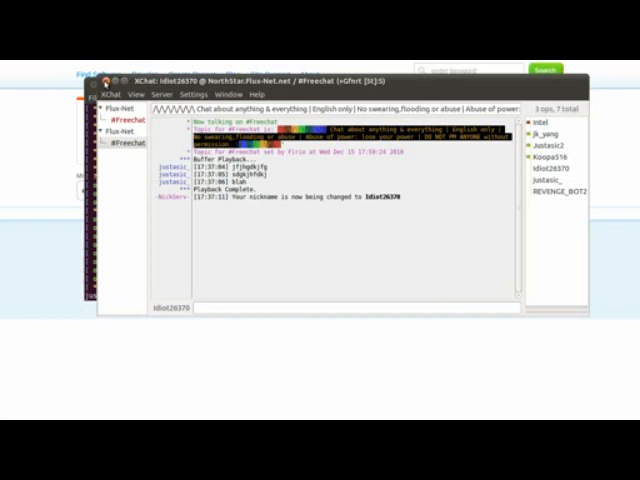
mouse_move(174, 212)
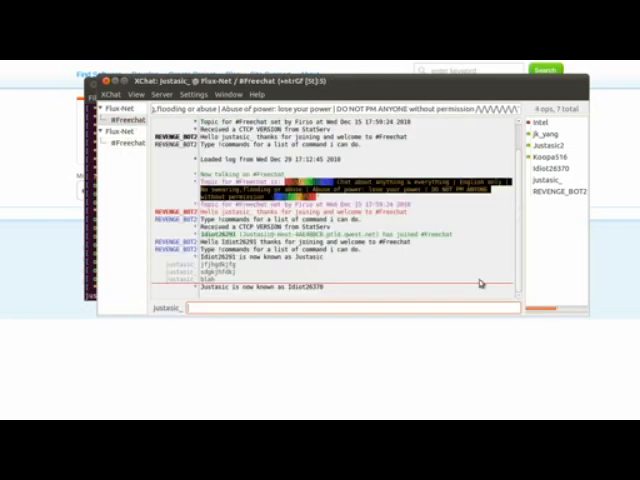
mouse_move(480, 284)
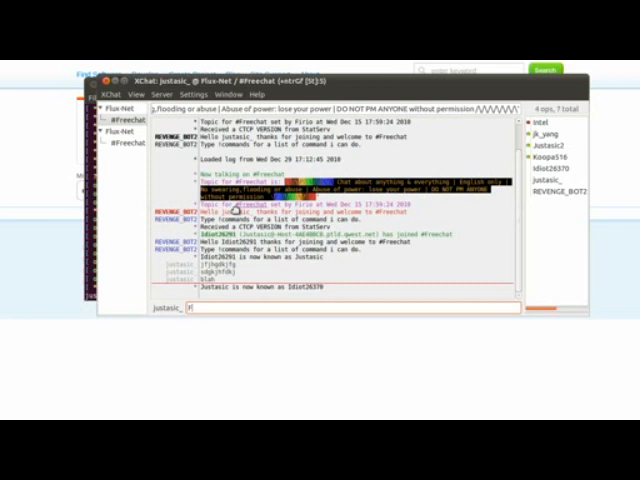
Step: Send the PASS command, see #Freechat's buffer playback, and switch to the Flux-Net tab
type("Flux-N")
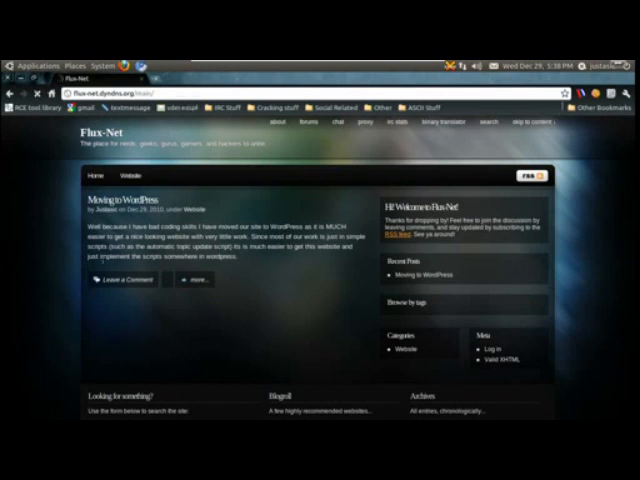
Step: Bring up the Flux-Net website homepage in Google Chrome
left_click(338, 120)
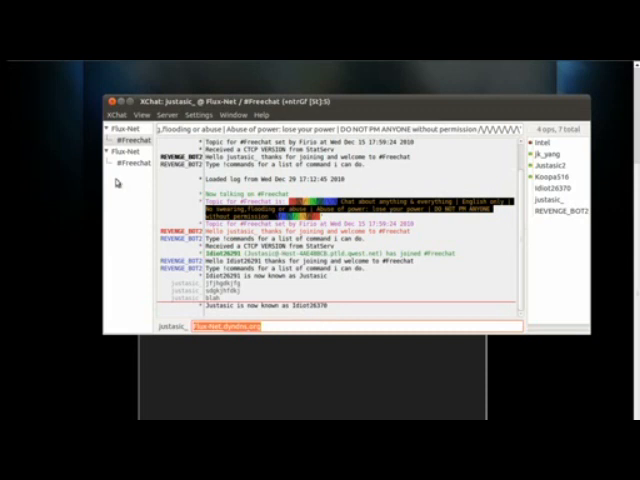
mouse_move(146, 212)
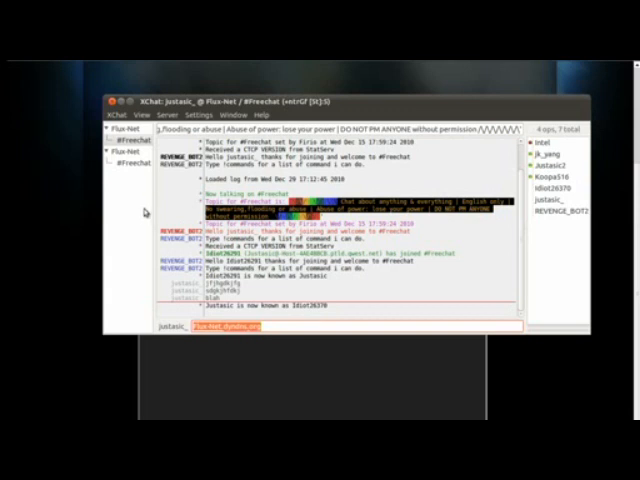